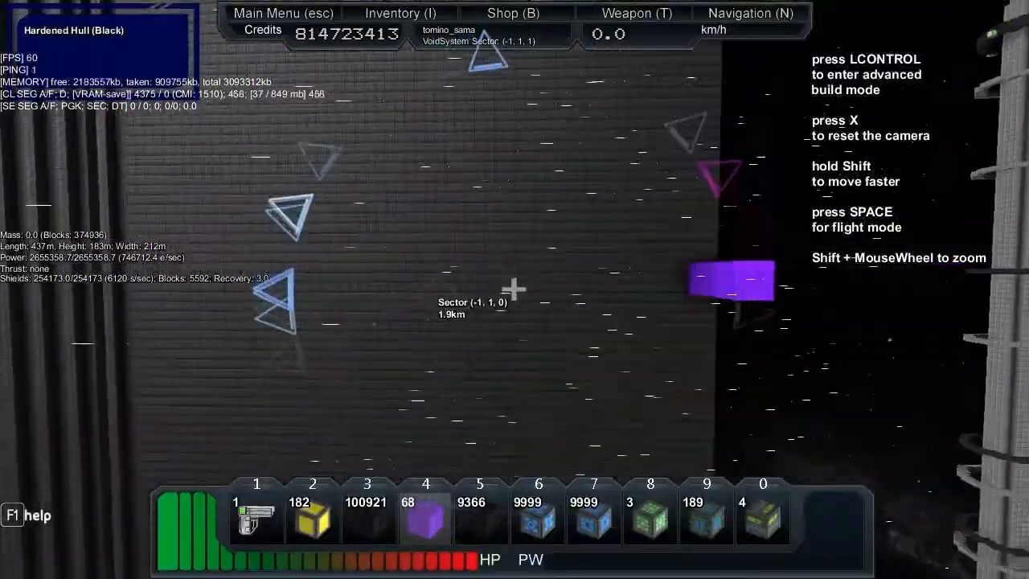
Step: Place purple hardened hull beams and a column off the black station structure
key("i")
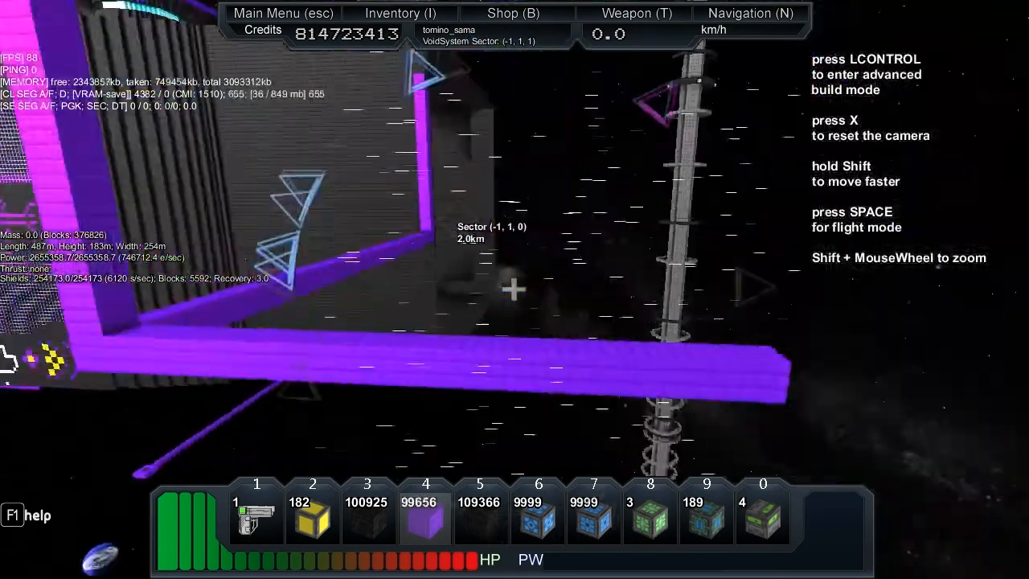
key("lcontrol")
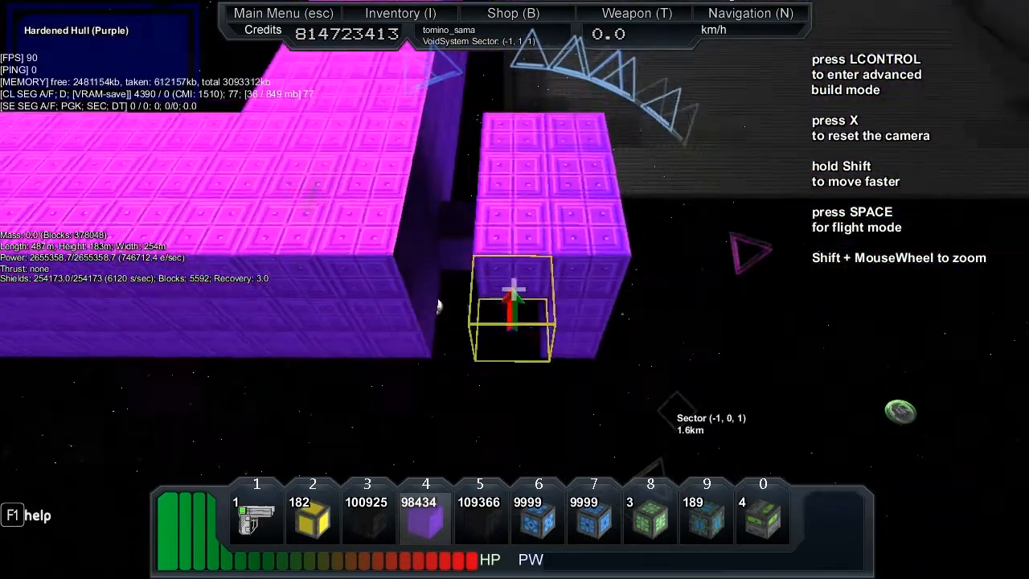
key("lcontrol")
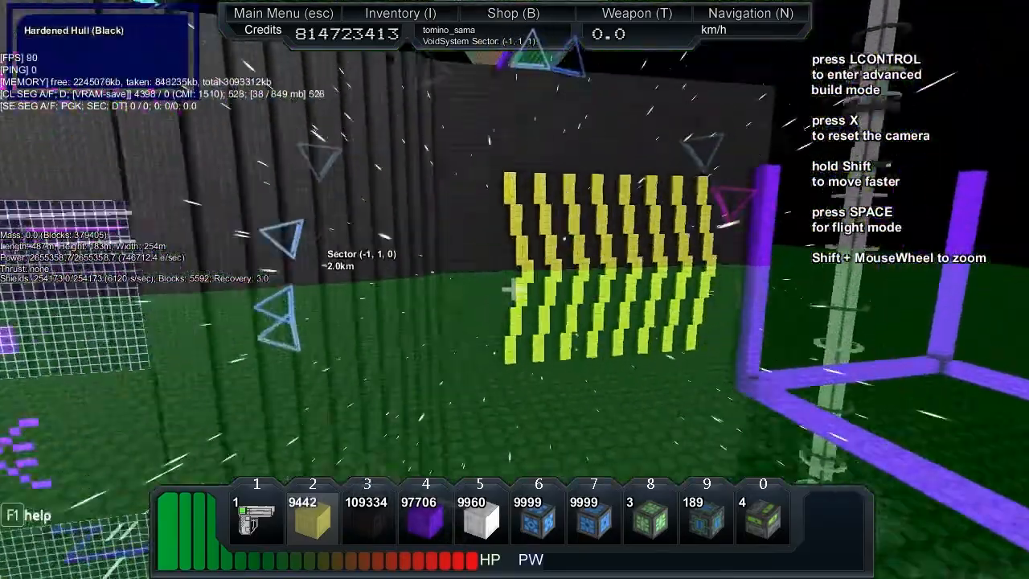
Step: Paint alternating yellow and black diagonal hazard stripes on the black hull wall
key("ctrl")
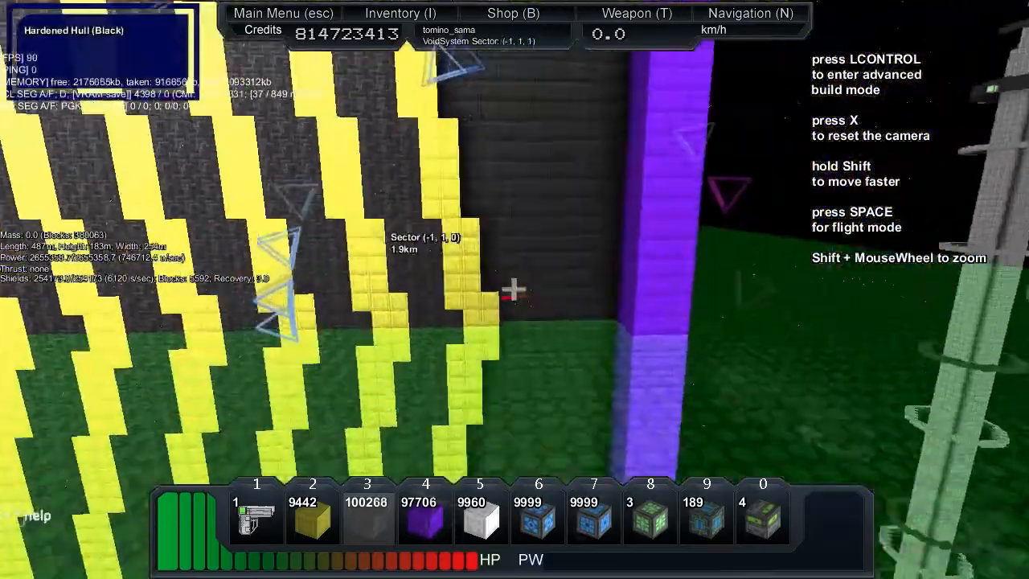
key("ctrl")
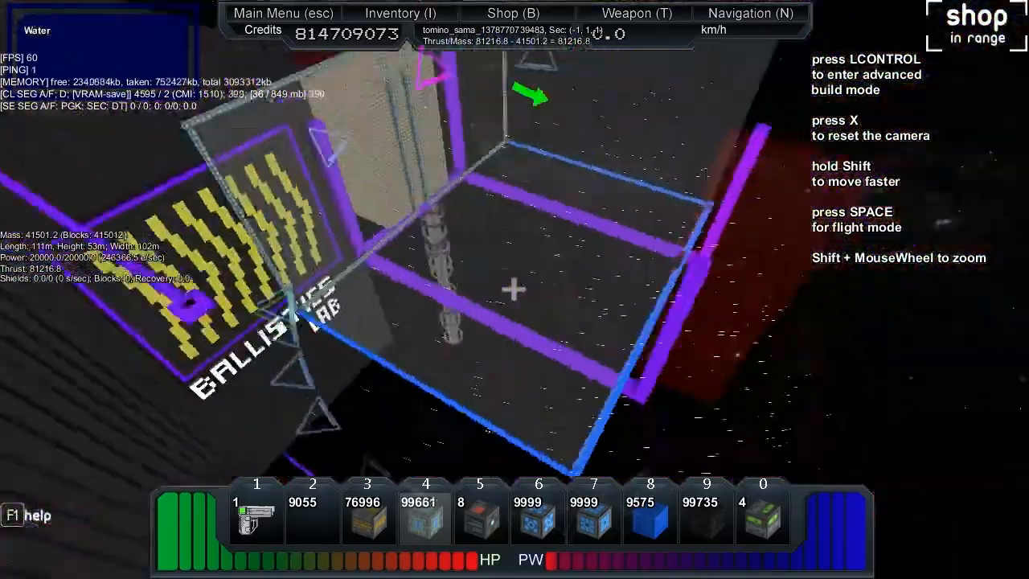
Step: Build the glass chamber with purple trim and spell BALLISTICS LAB in blocks
key("lcontrol")
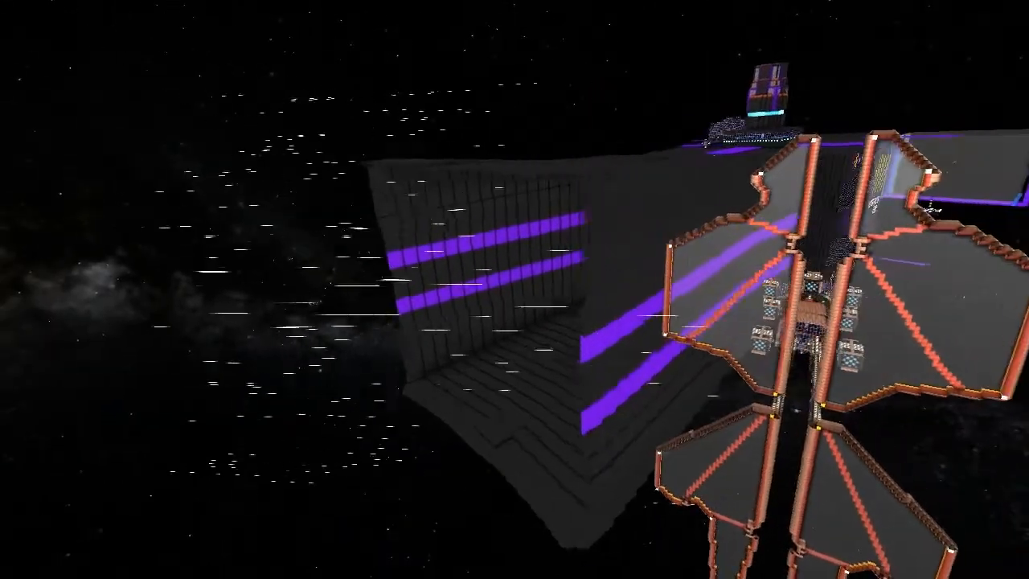
mouse_move(514, 289)
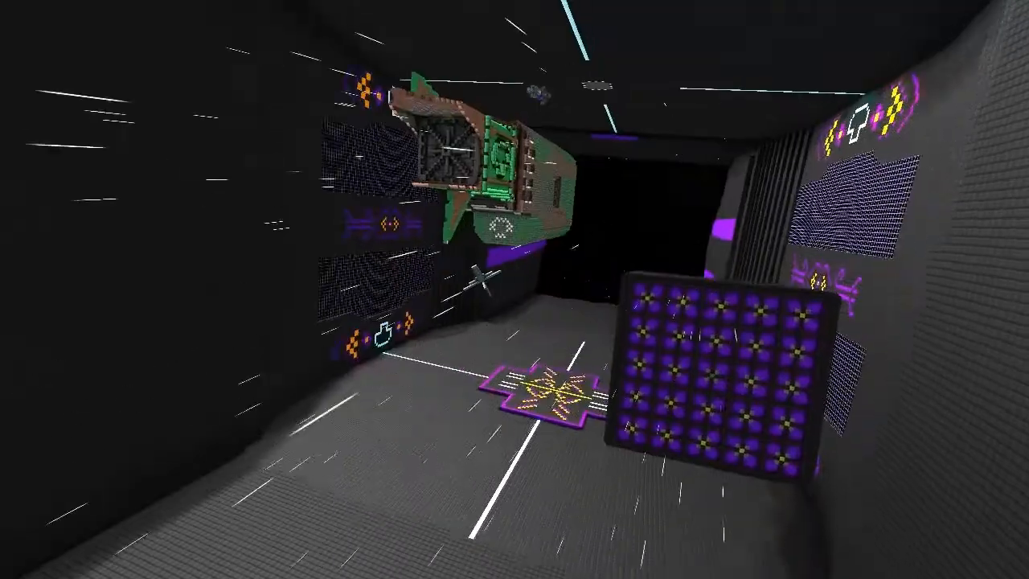
mouse_move(515, 289)
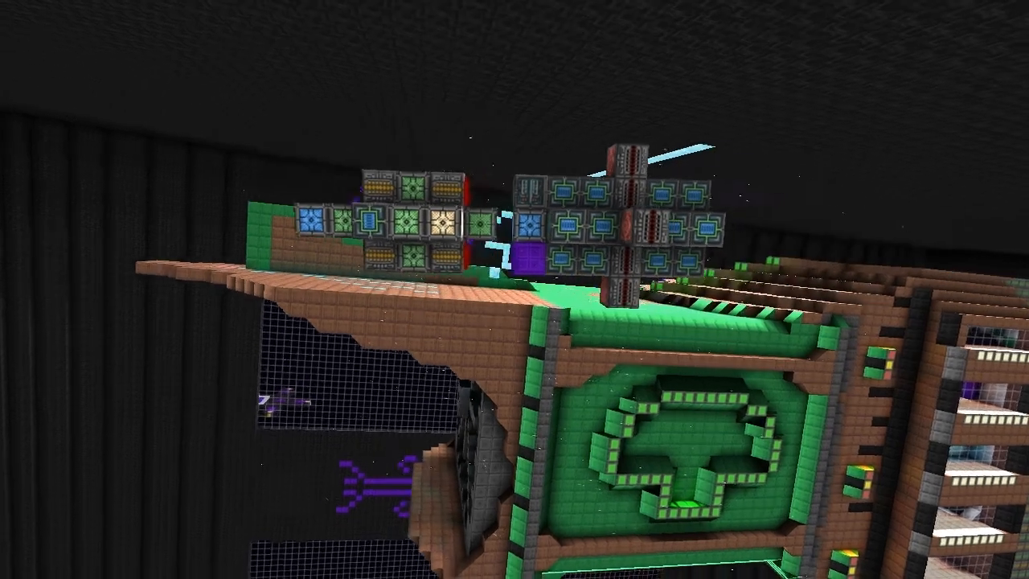
mouse_move(515, 290)
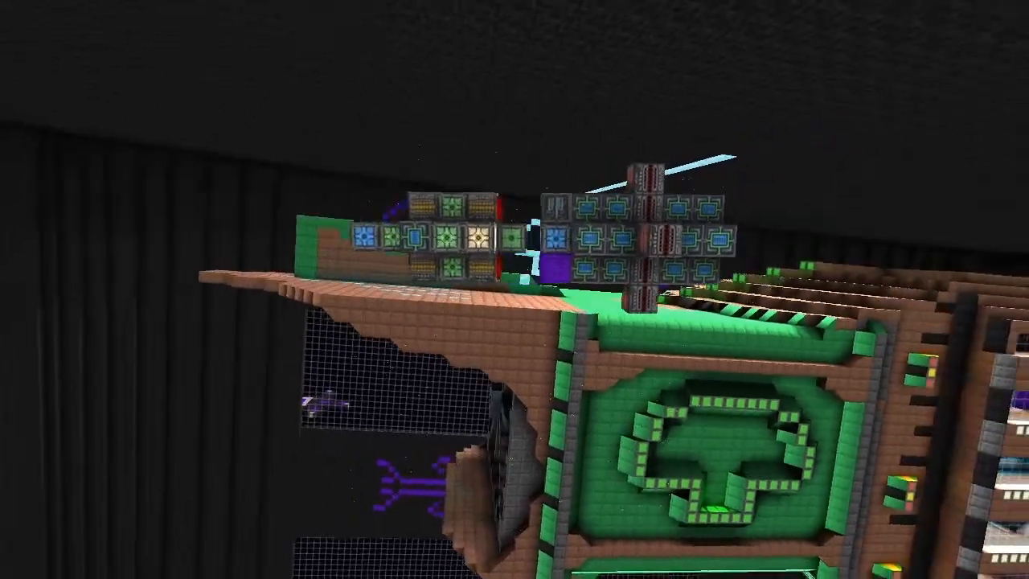
mouse_move(515, 289)
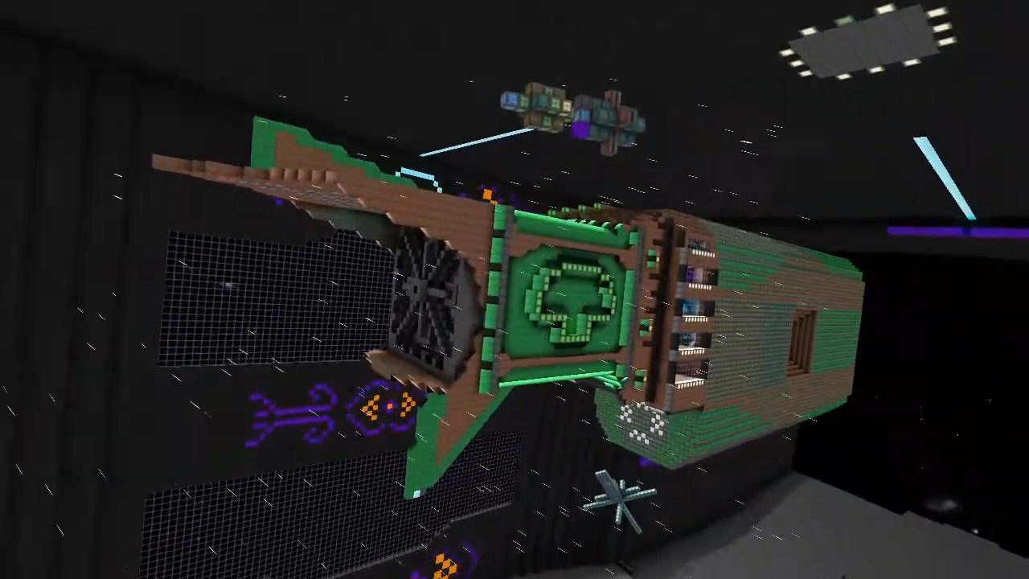
mouse_move(515, 289)
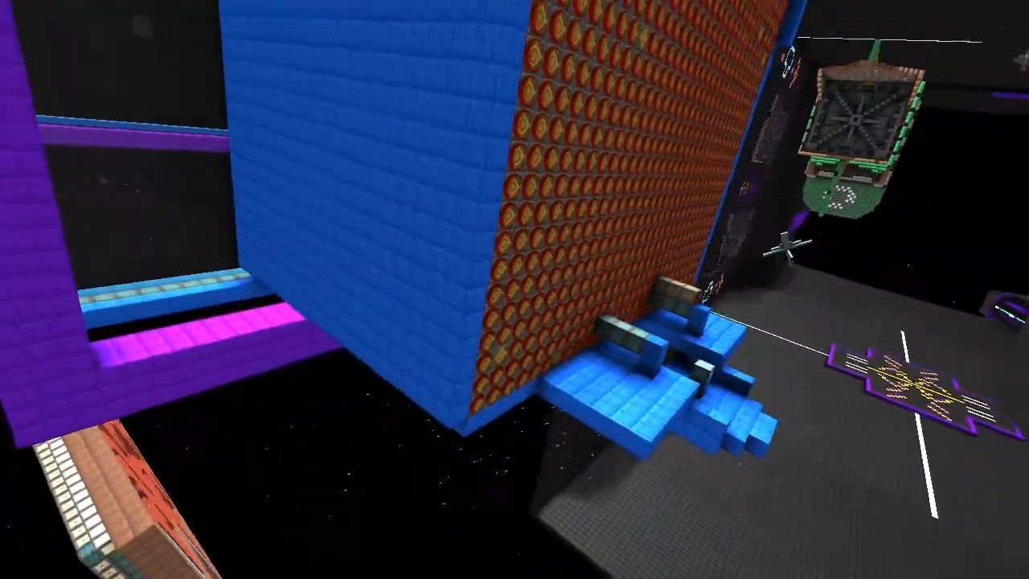
mouse_move(514, 289)
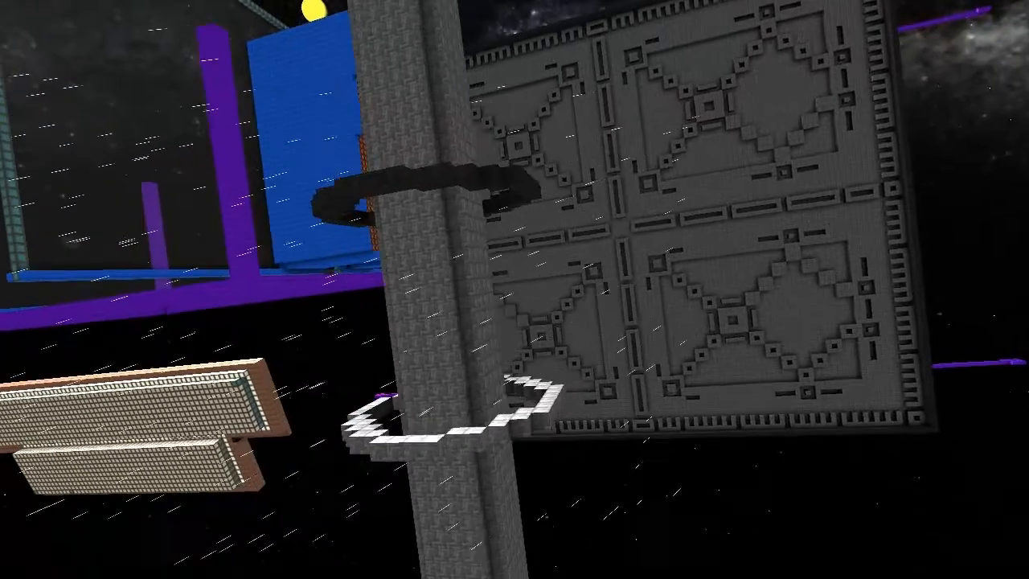
mouse_move(514, 290)
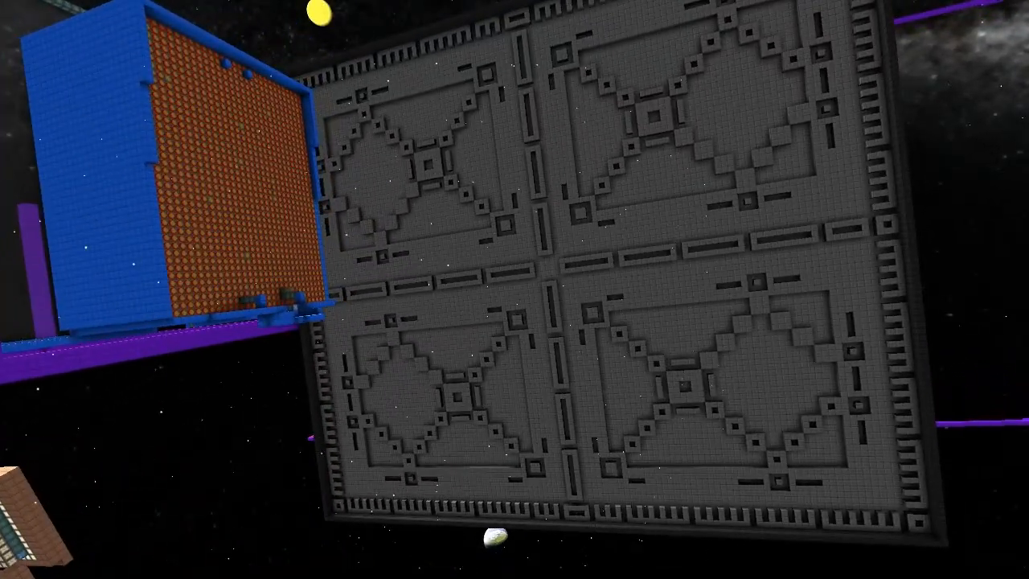